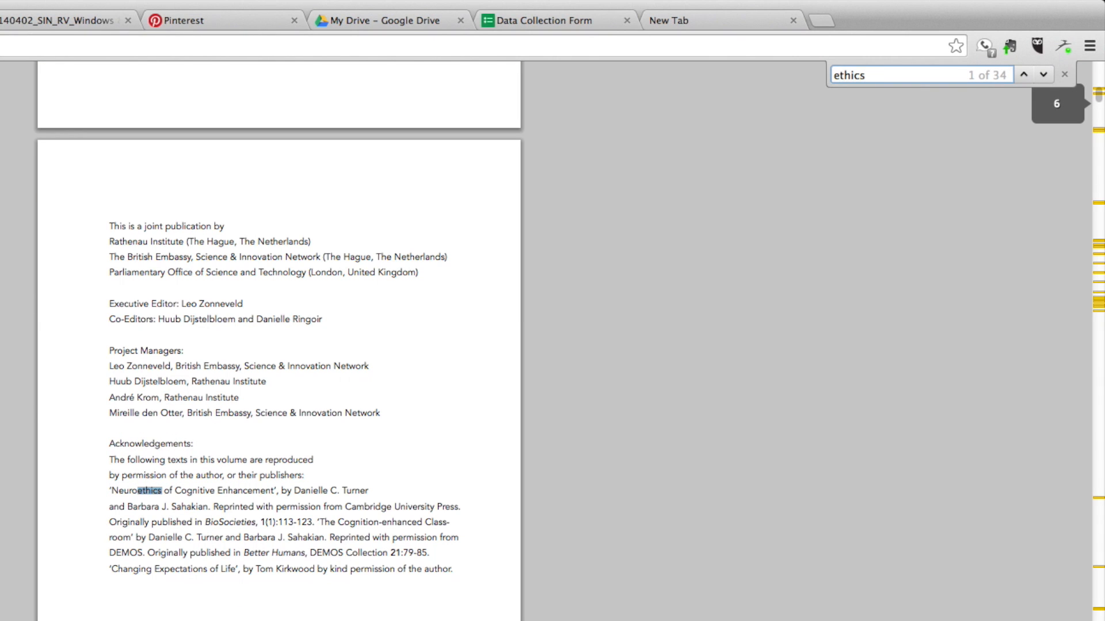
- Cycle through the 'ethics' matches in the PDF, then search for 'brain' and jump to its next match
click(1041, 76)
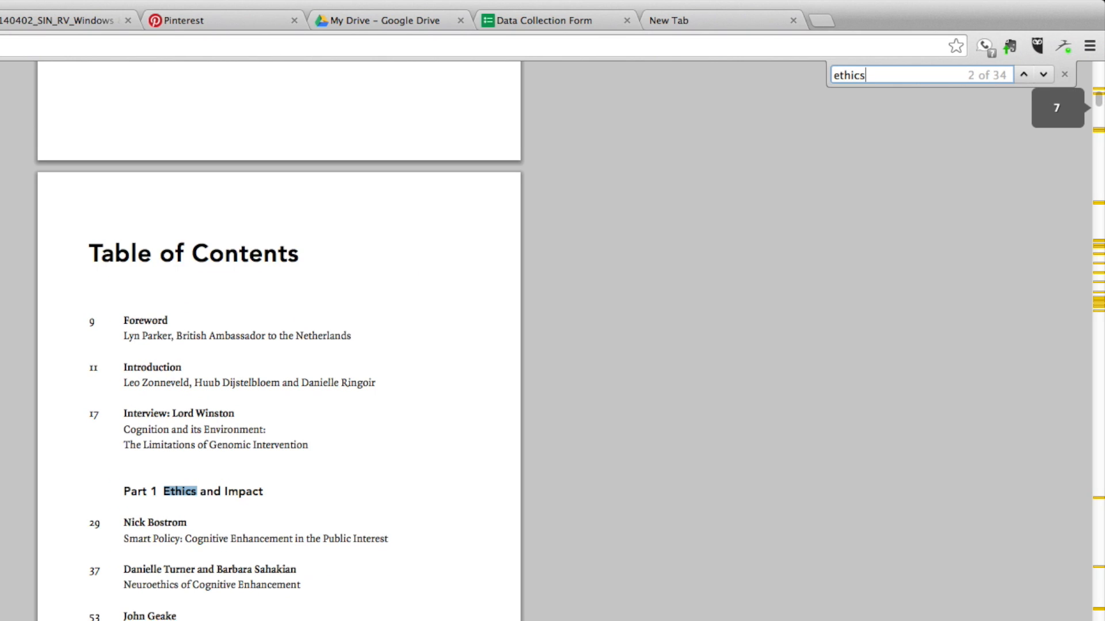
click(1026, 76)
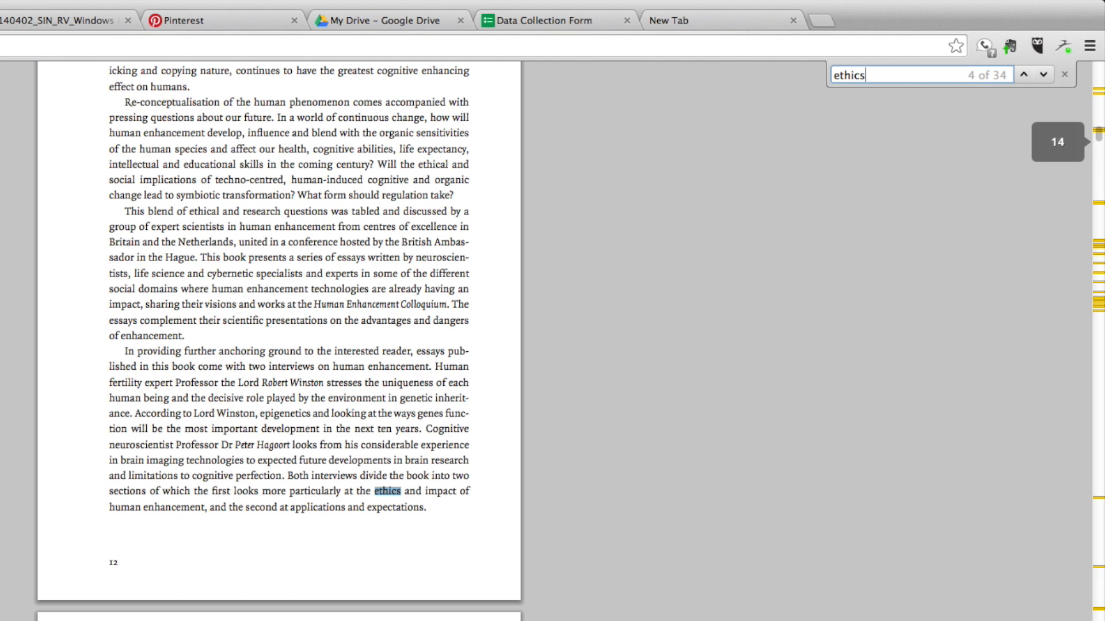
click(1024, 76)
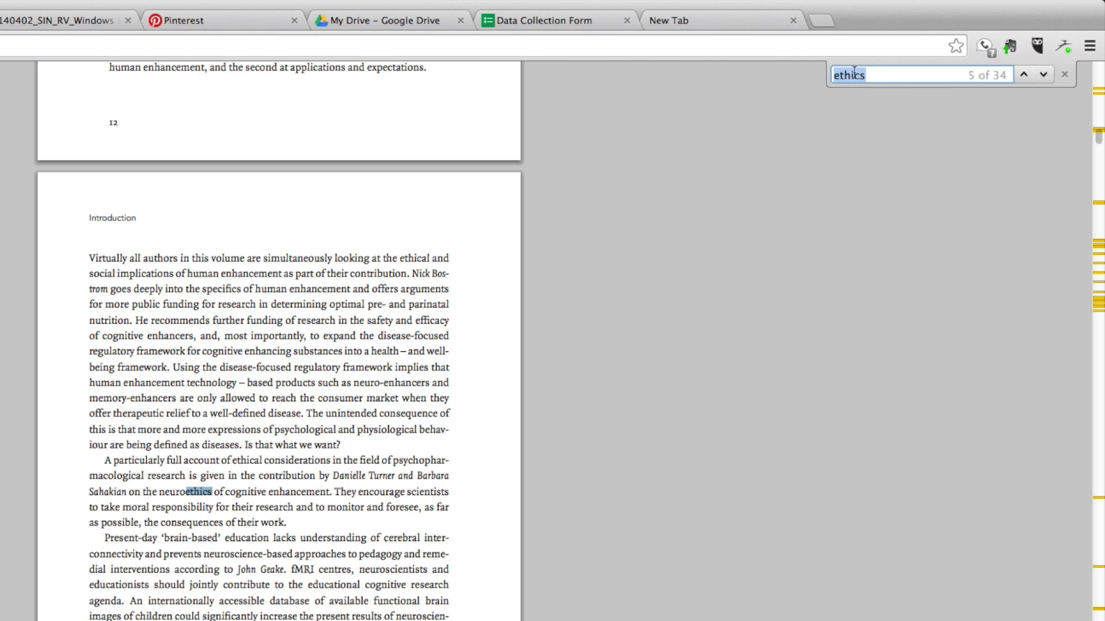
text(brain)
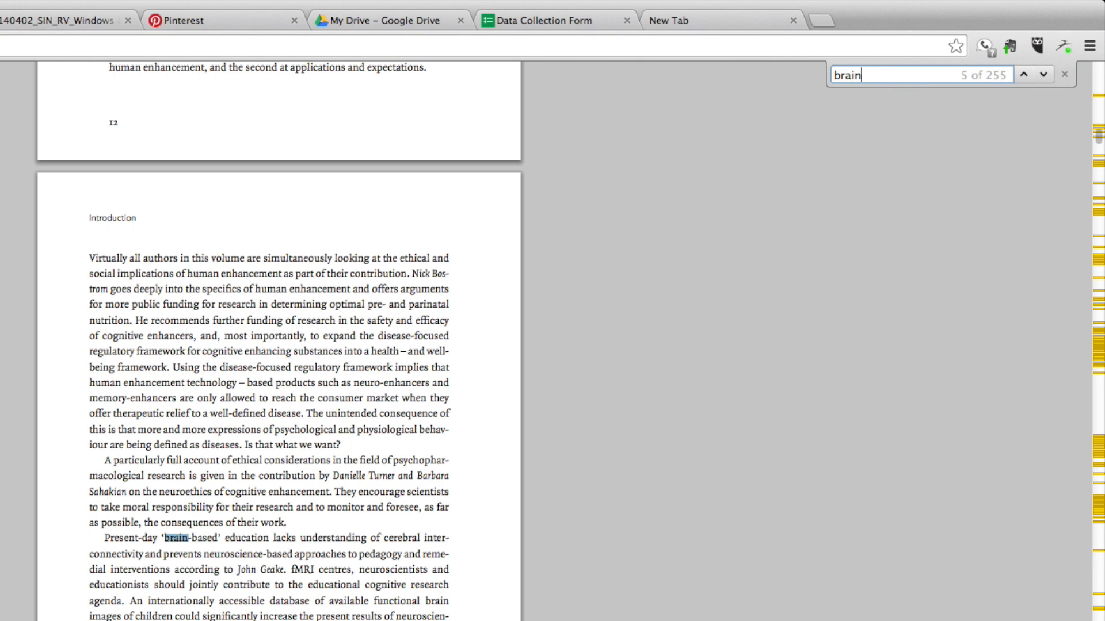
click(1022, 74)
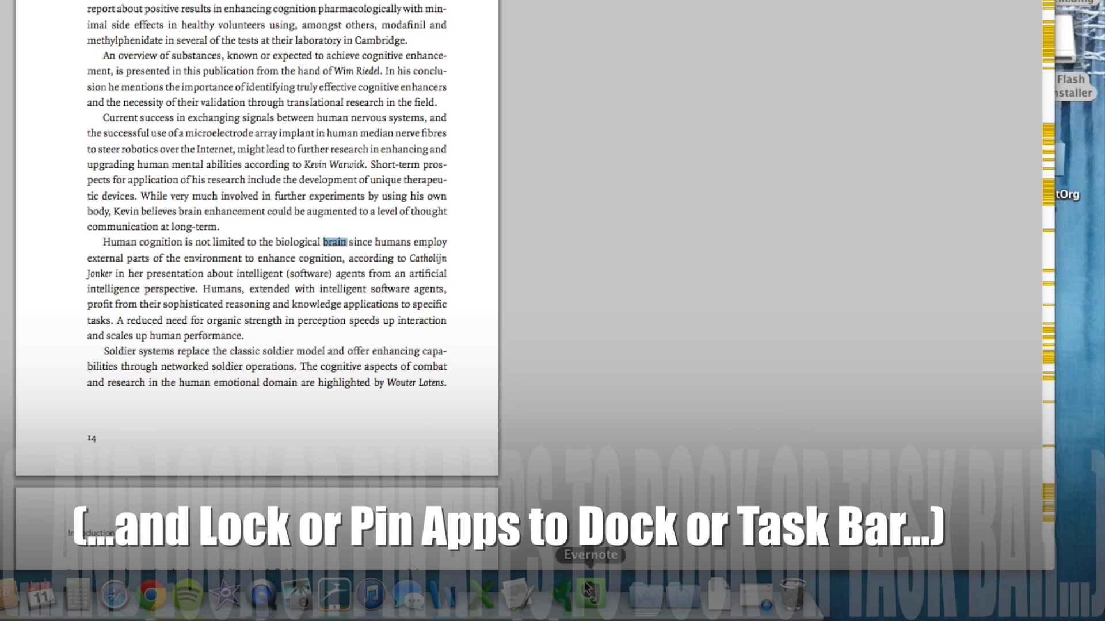
- Set Evernote's Dock icon to Keep in Dock via its Options menu
right_click(586, 589)
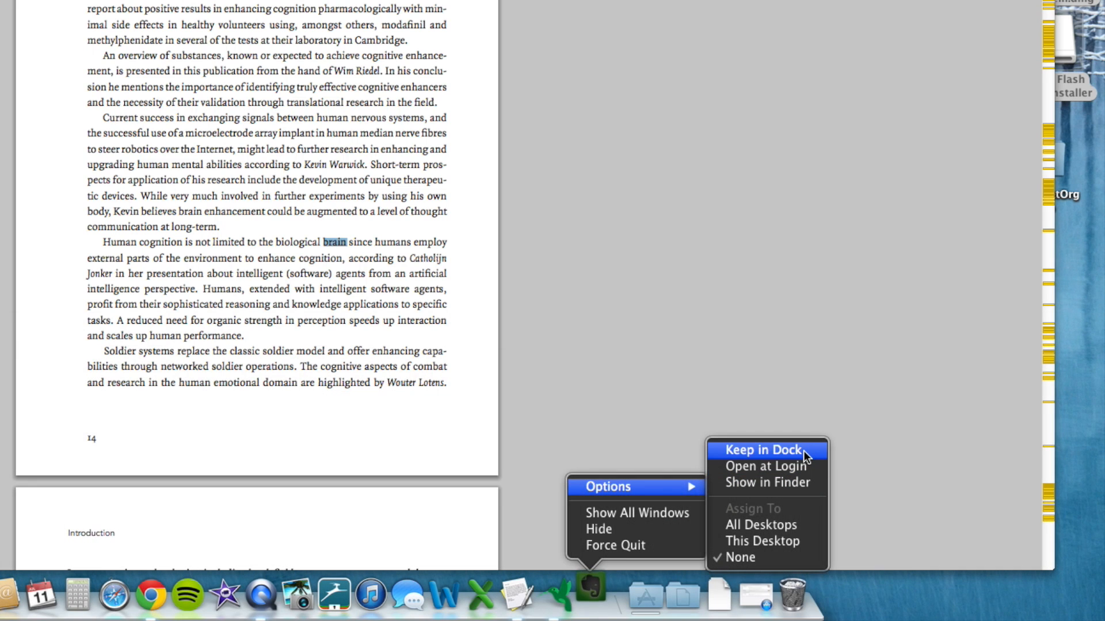
click(761, 450)
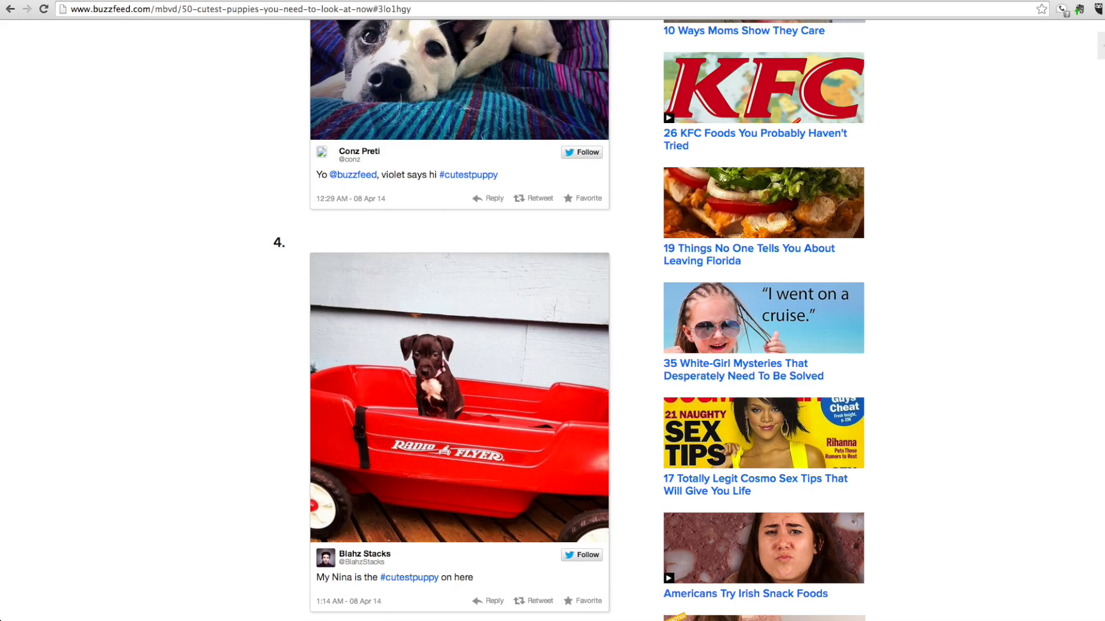
- Scroll down the BuzzFeed puppies article toward the fifth entry
scroll(down, 3)
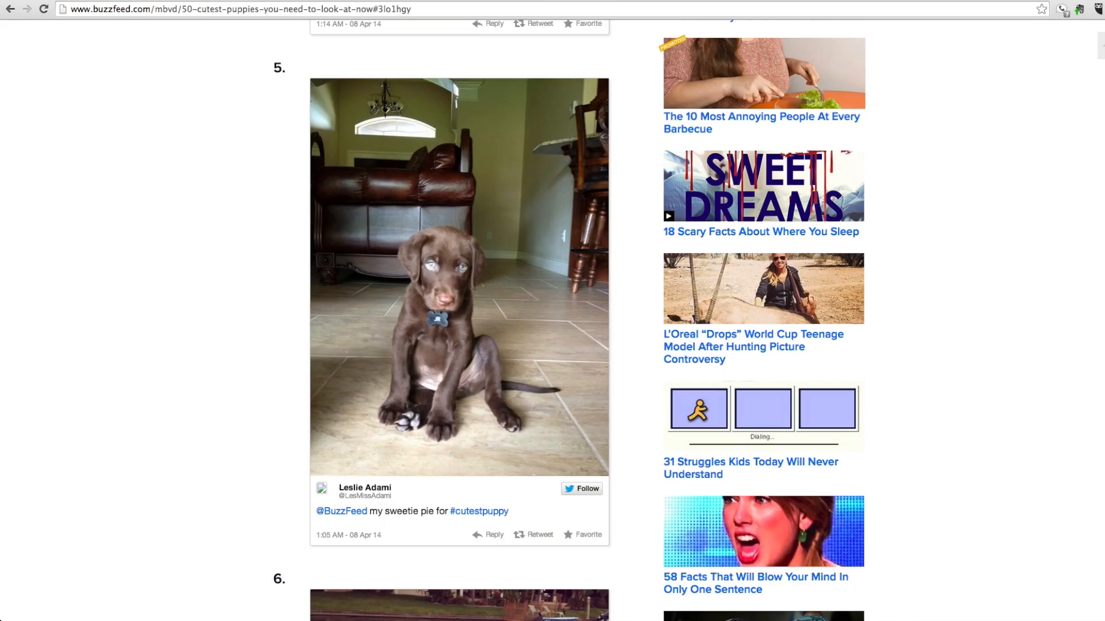
scroll(down, 3)
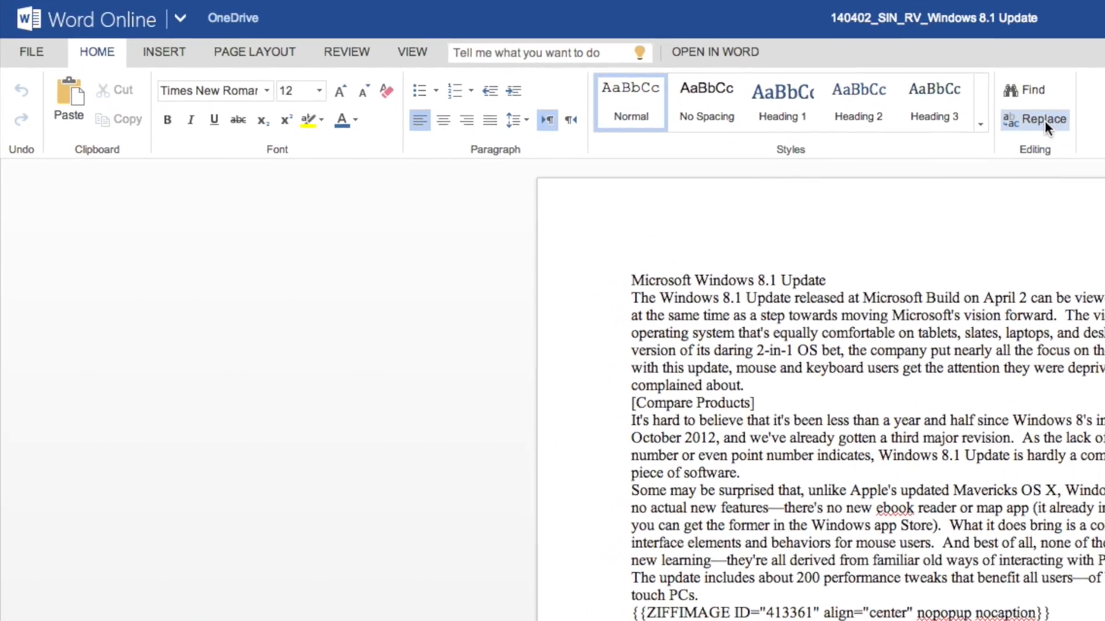
- Replace every double space with a single space at once, fixing all 131 occurrences
click(1036, 119)
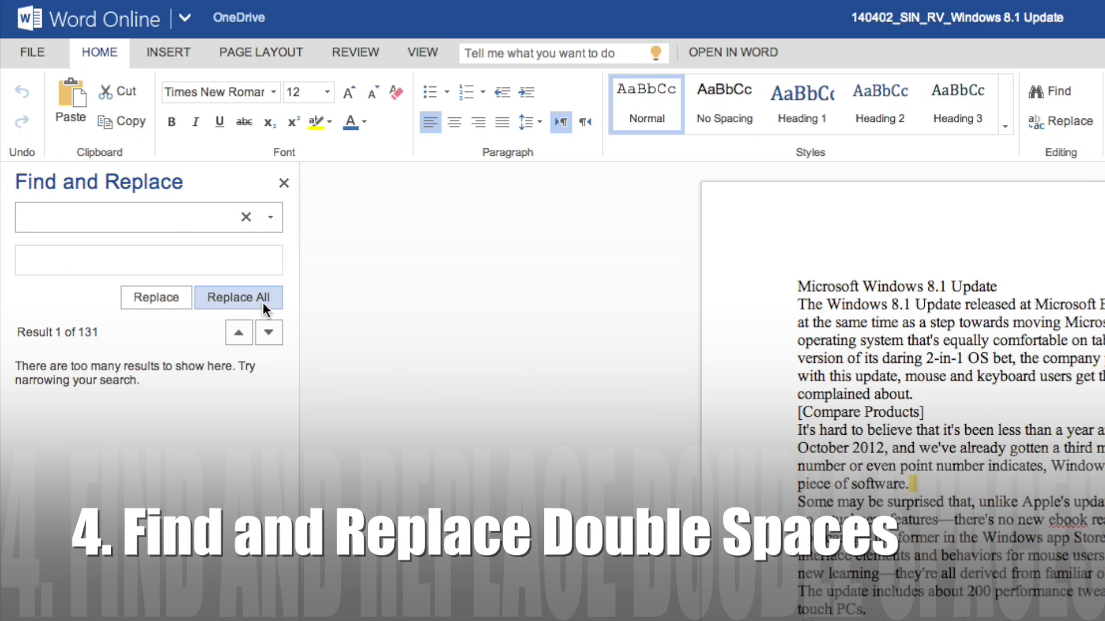
click(238, 297)
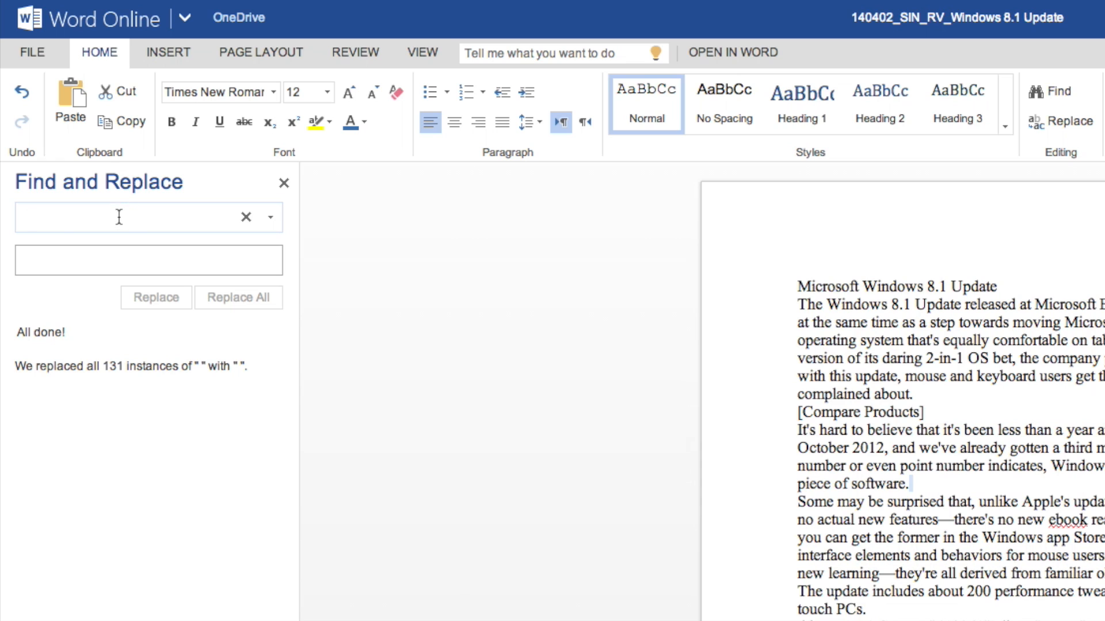
click(115, 217)
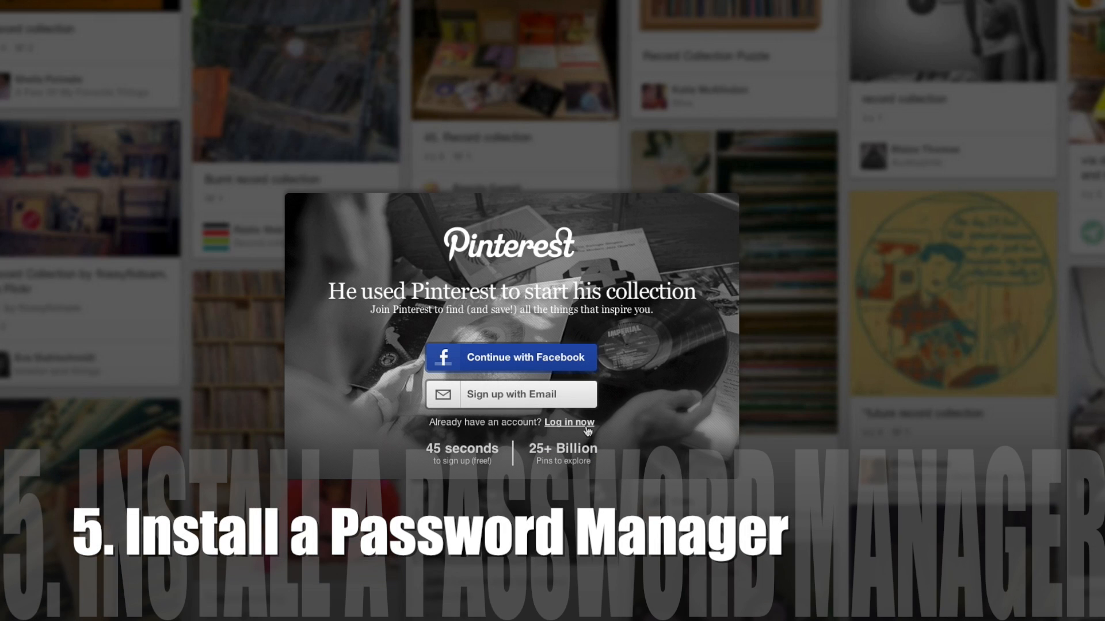
- Start Pinterest's log in and pick a stored account from the password manager
click(568, 421)
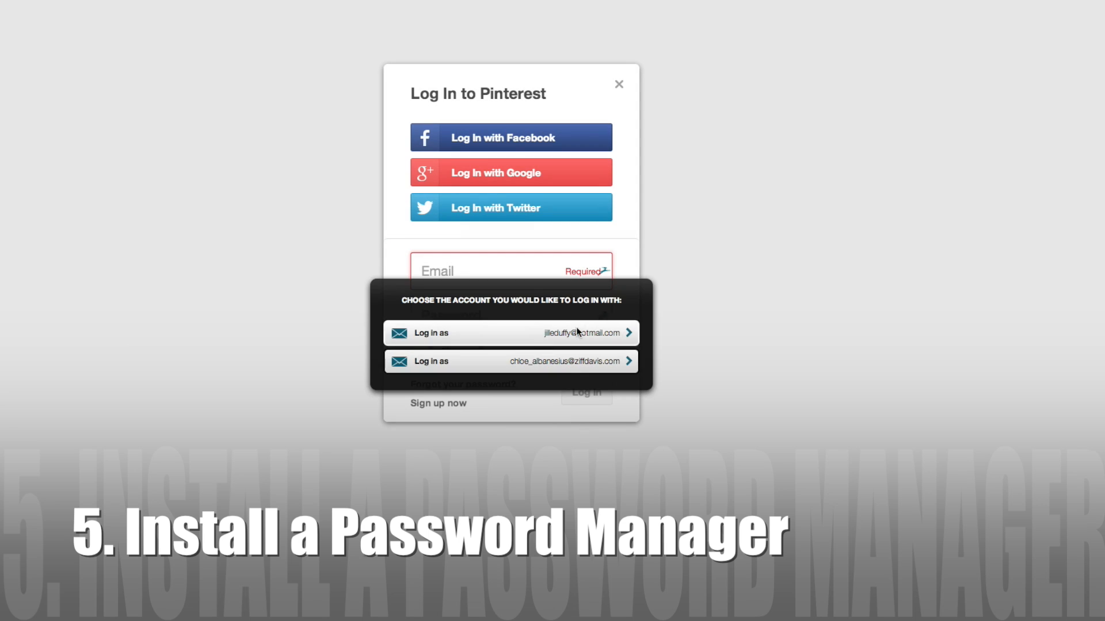
click(511, 332)
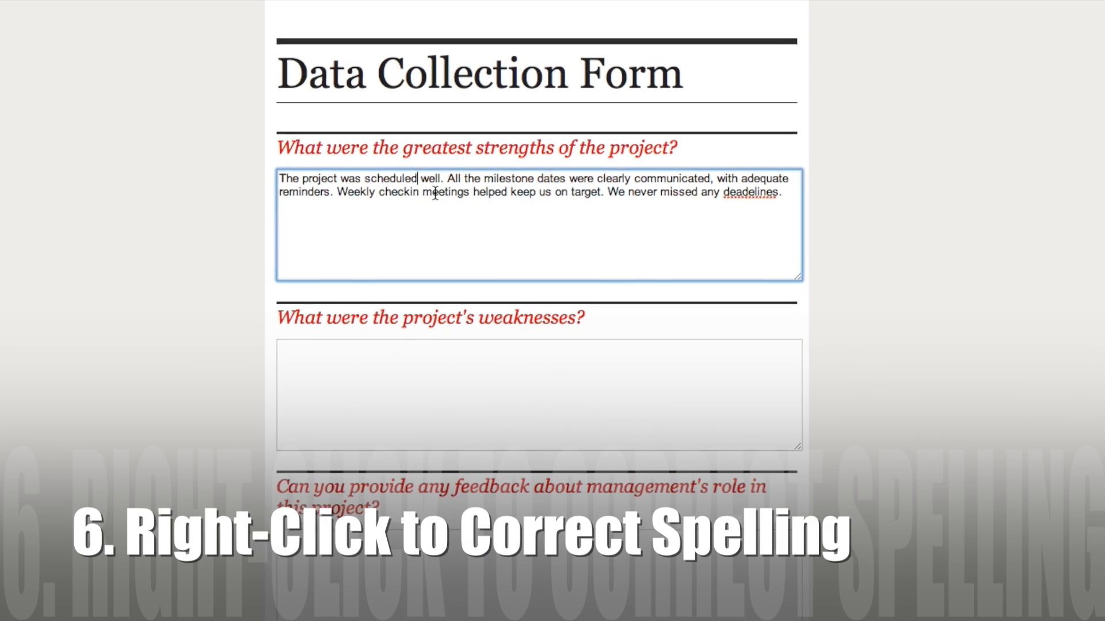
- Show spelling suggestions for the underlined misspelled word in the strengths answer
right_click(754, 194)
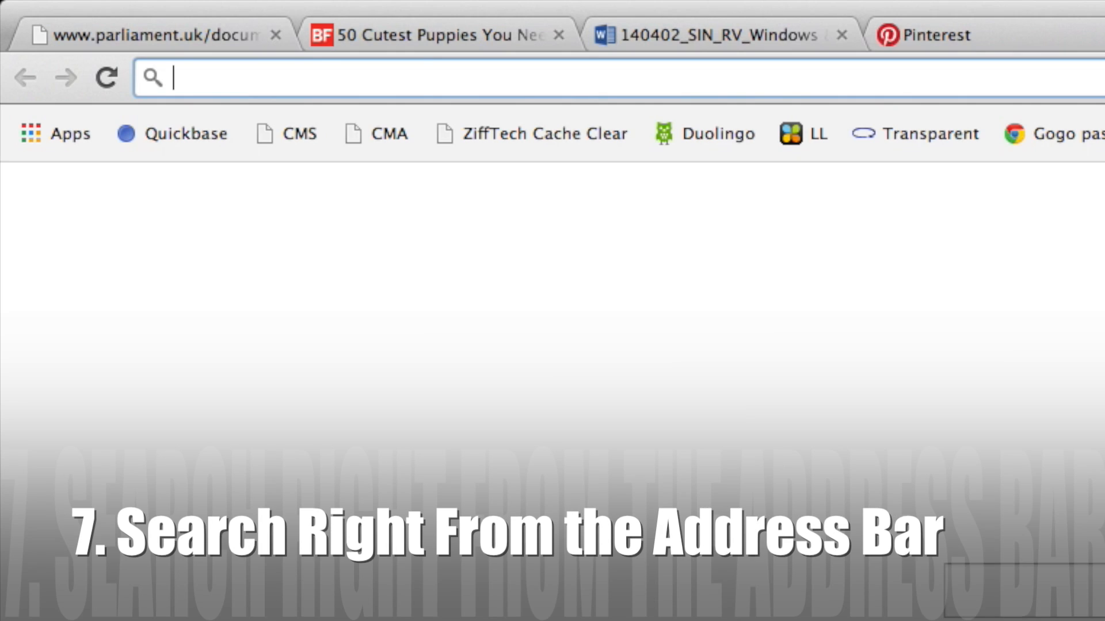
- Search Google for pc magazine from the omnibox suggestion after typing 'pc mag'
text(pc mag)
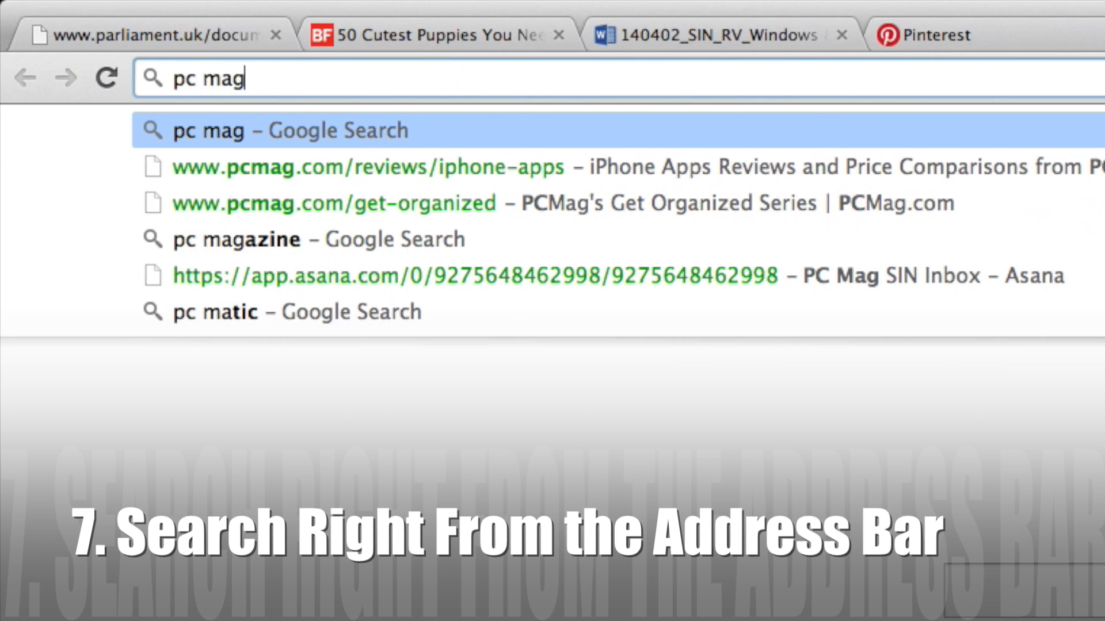
click(235, 239)
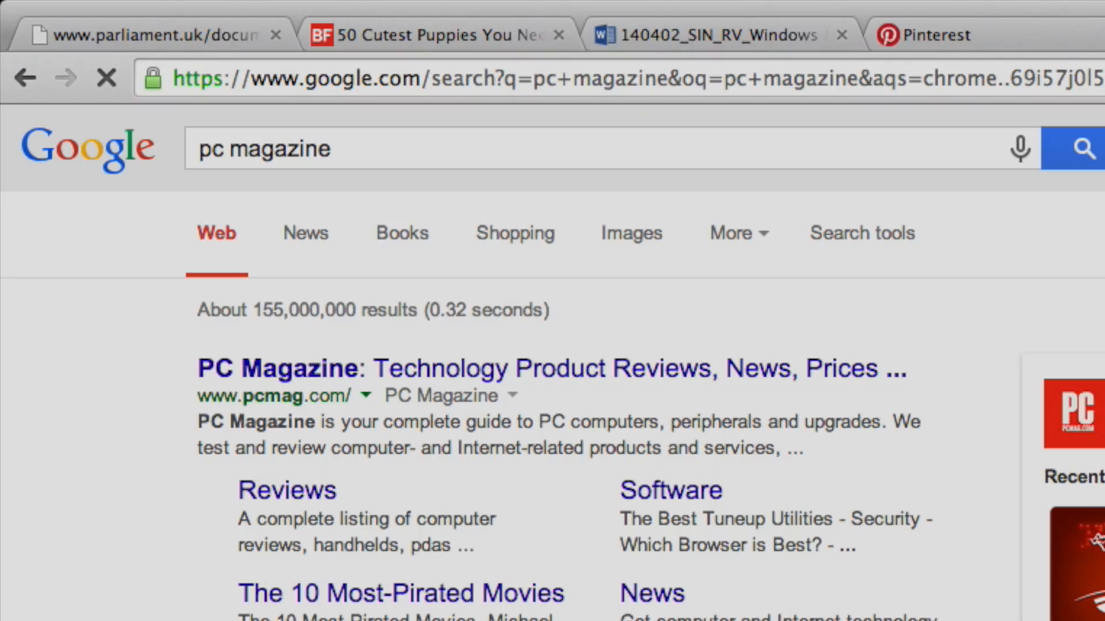
- Search 'what is the freezing point of water' via the type-ahead suggestion for 'what is the fr'
text(what is)
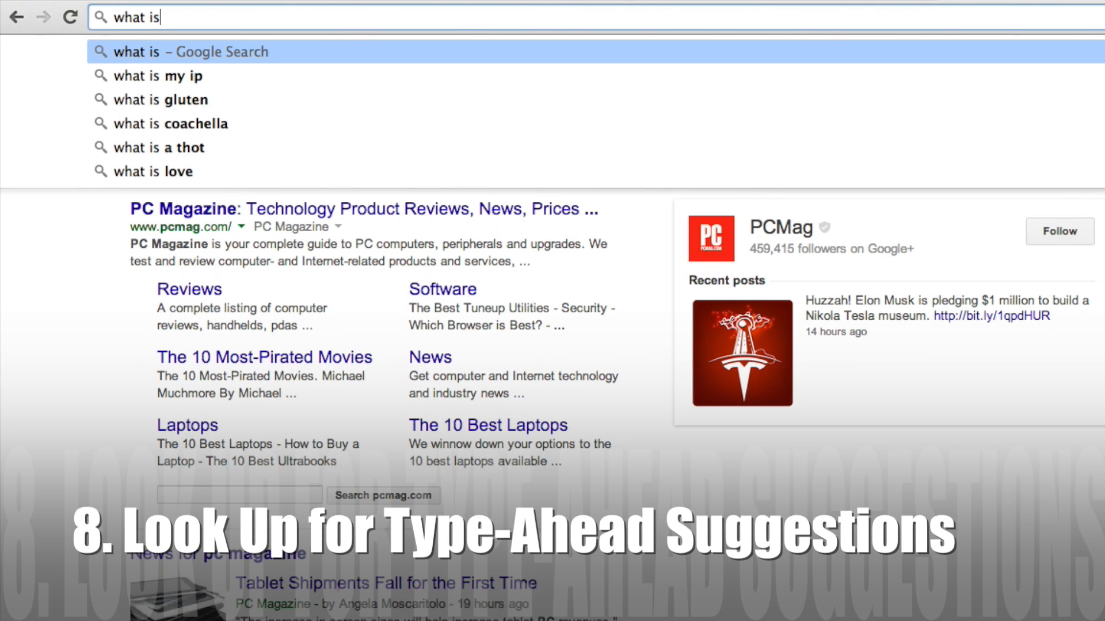
text(the)
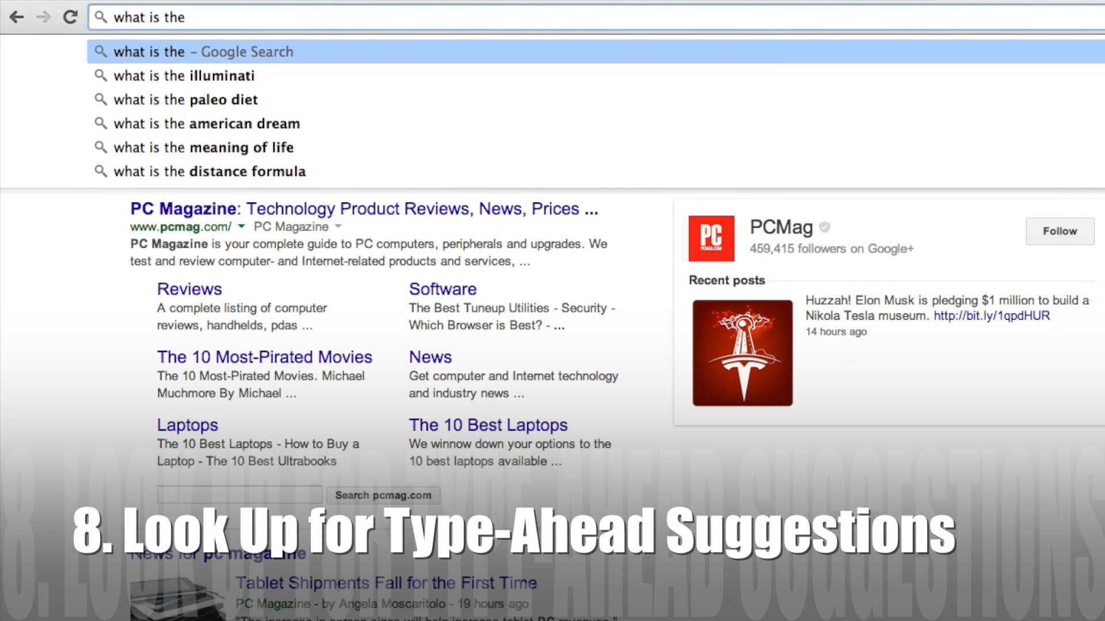
text(free)
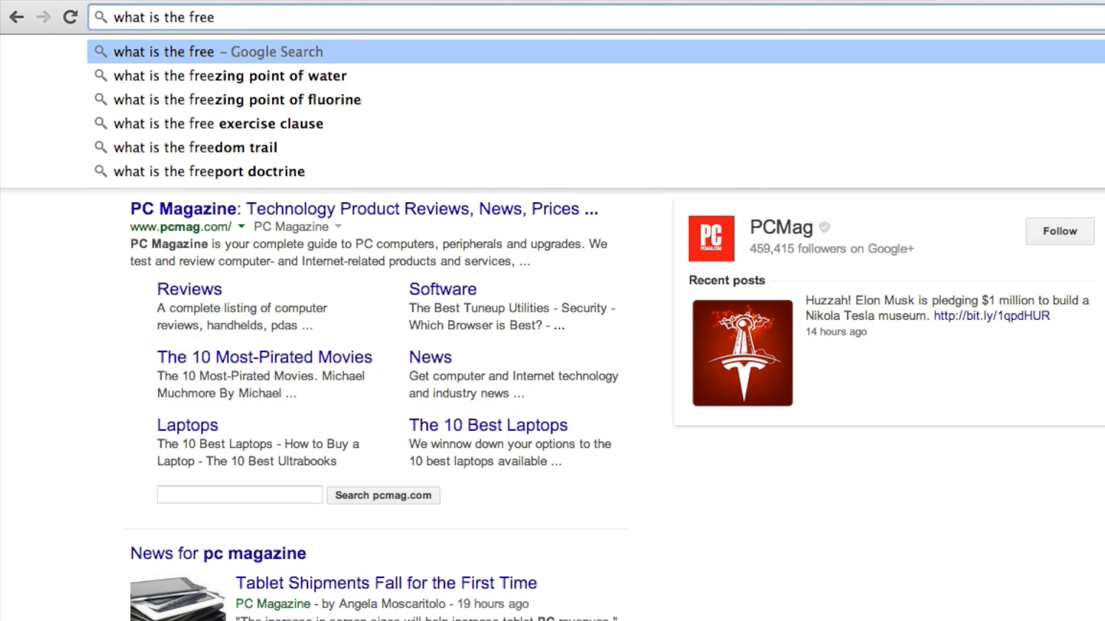
click(235, 76)
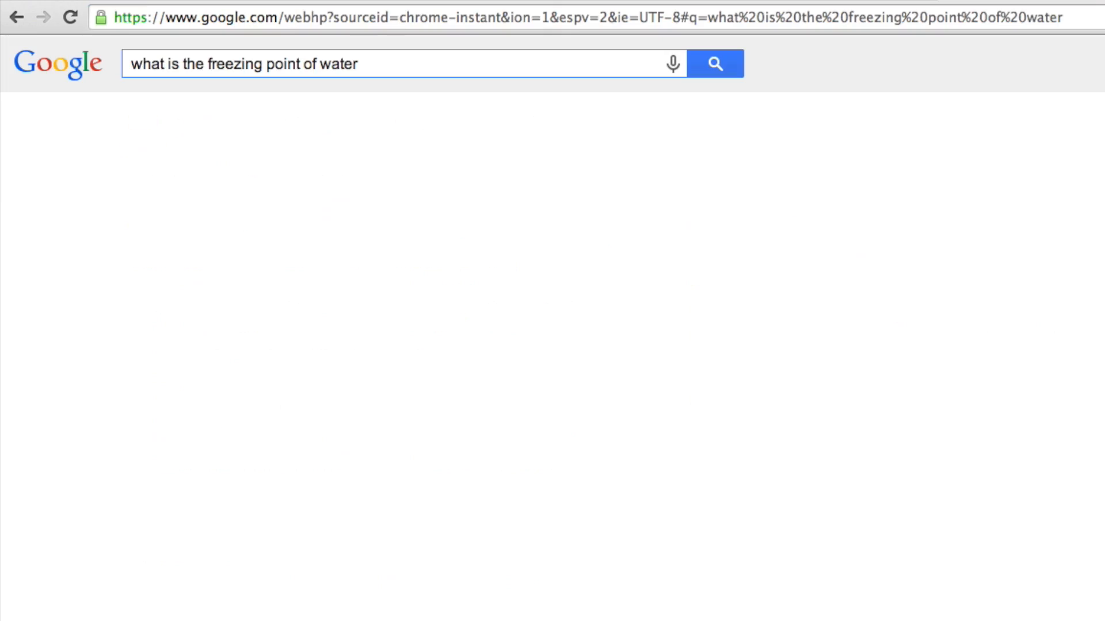
click(716, 63)
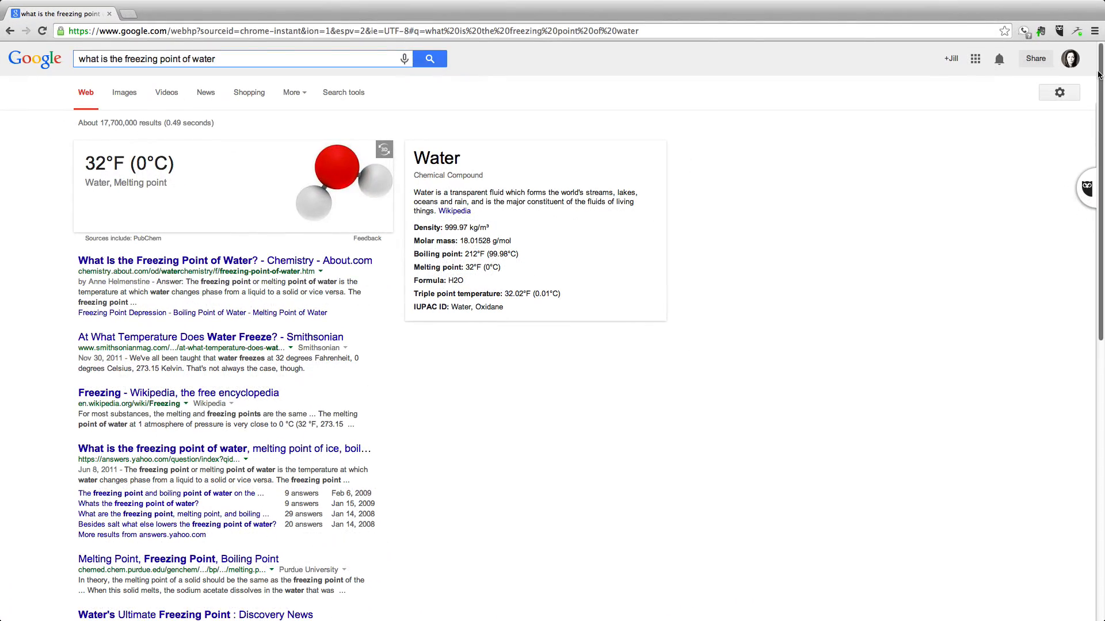
- Begin a site-restricted query by entering 'site:pcmag.c' in the address bar
text(site:pcmag.c)
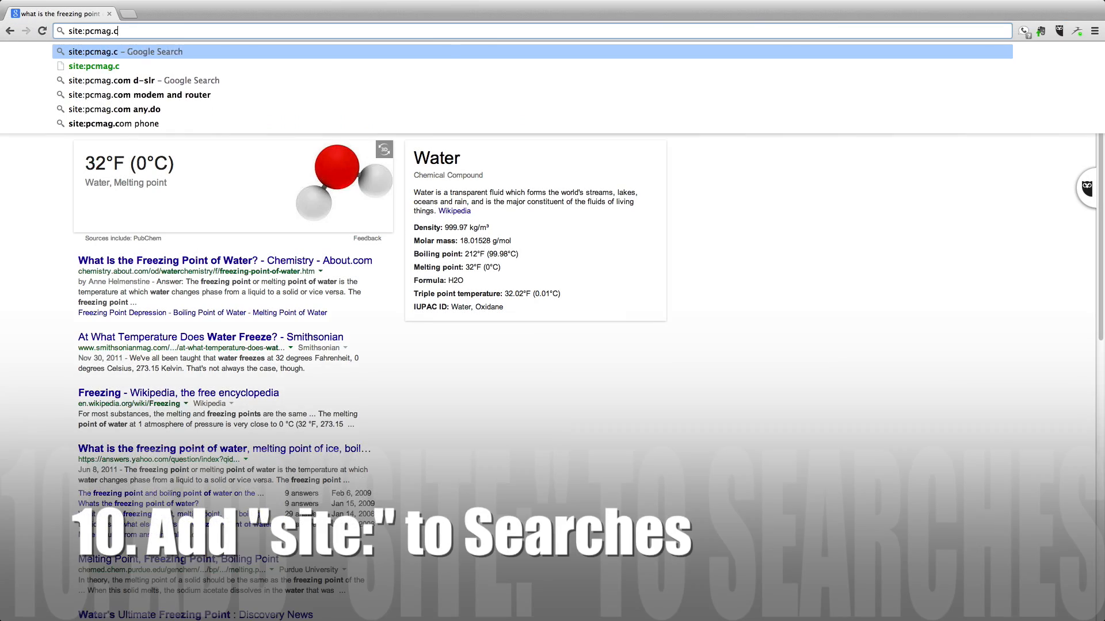